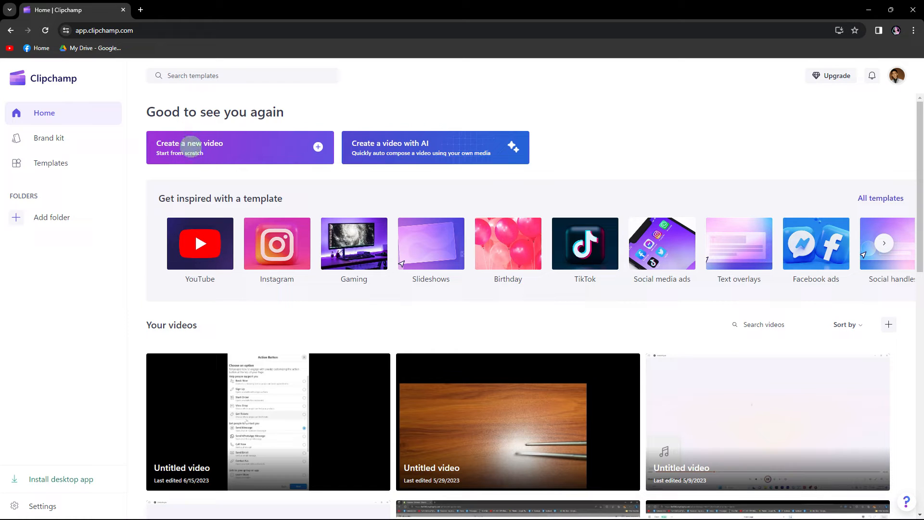
# Start a new blank video project from the Clipchamp home page.
pyautogui.click(200, 147)
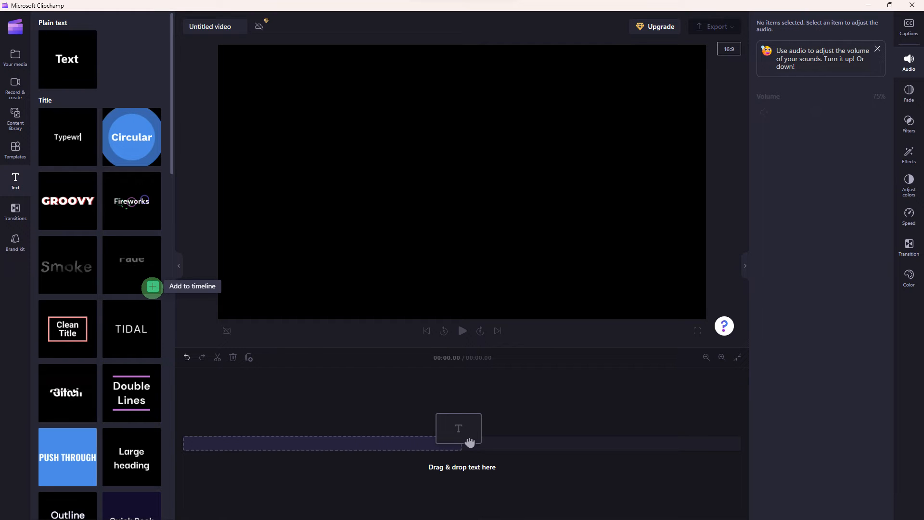
# Place the Fade title on the timeline as a five-second clip.
pyautogui.click(152, 286)
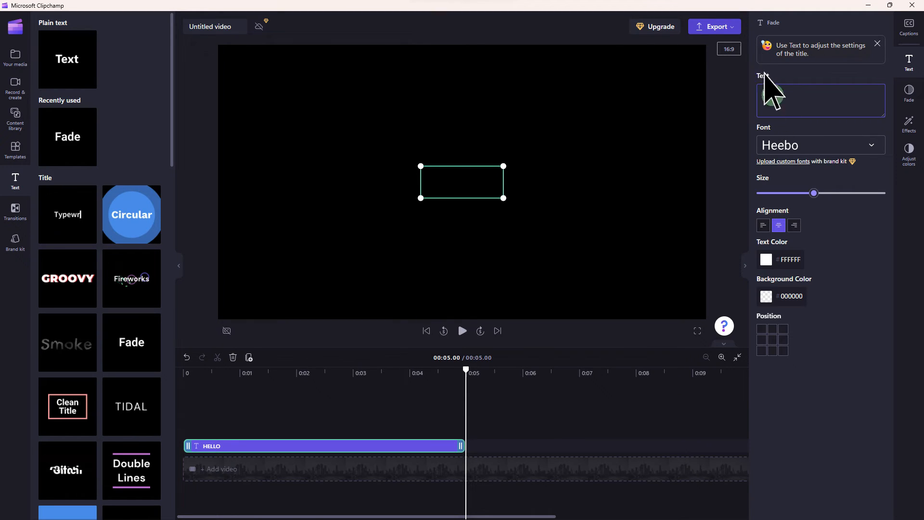
# Set the title wording to HELLO in large white Heebo text and play the animation.
pyautogui.click(820, 145)
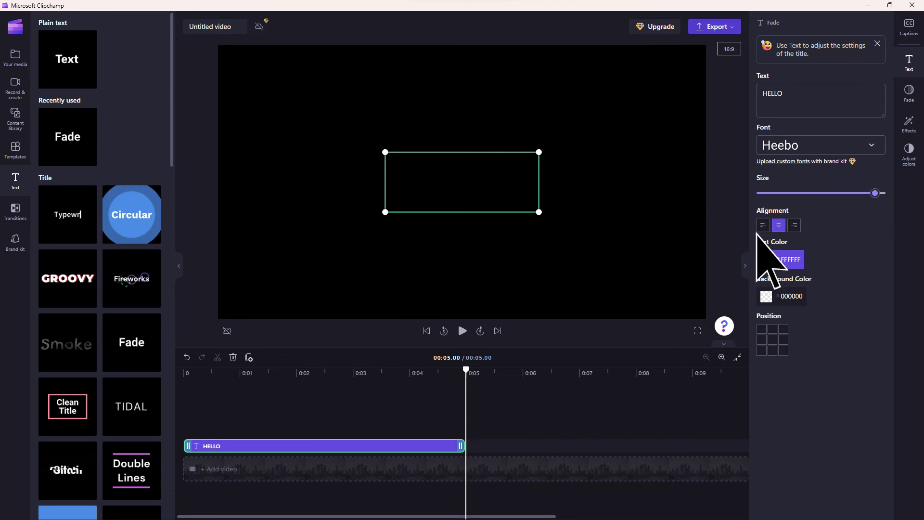
pyautogui.click(462, 331)
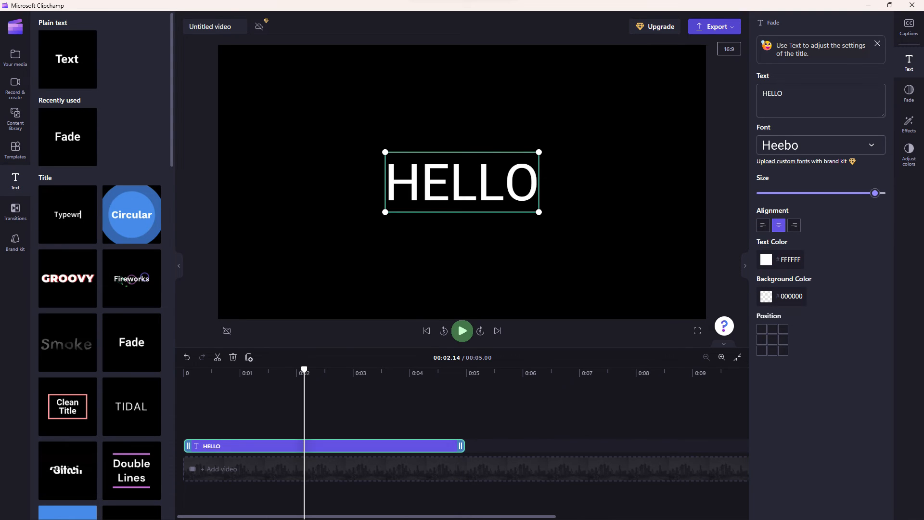
pyautogui.moveTo(462, 328)
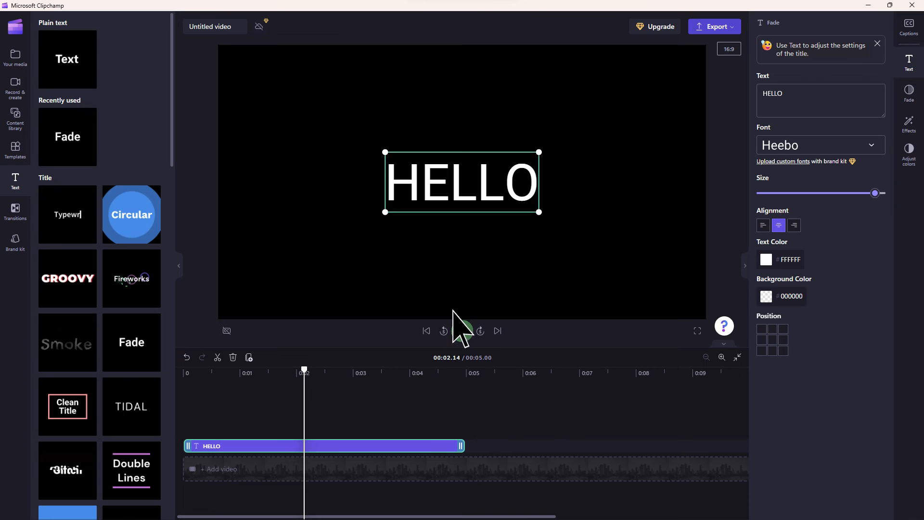